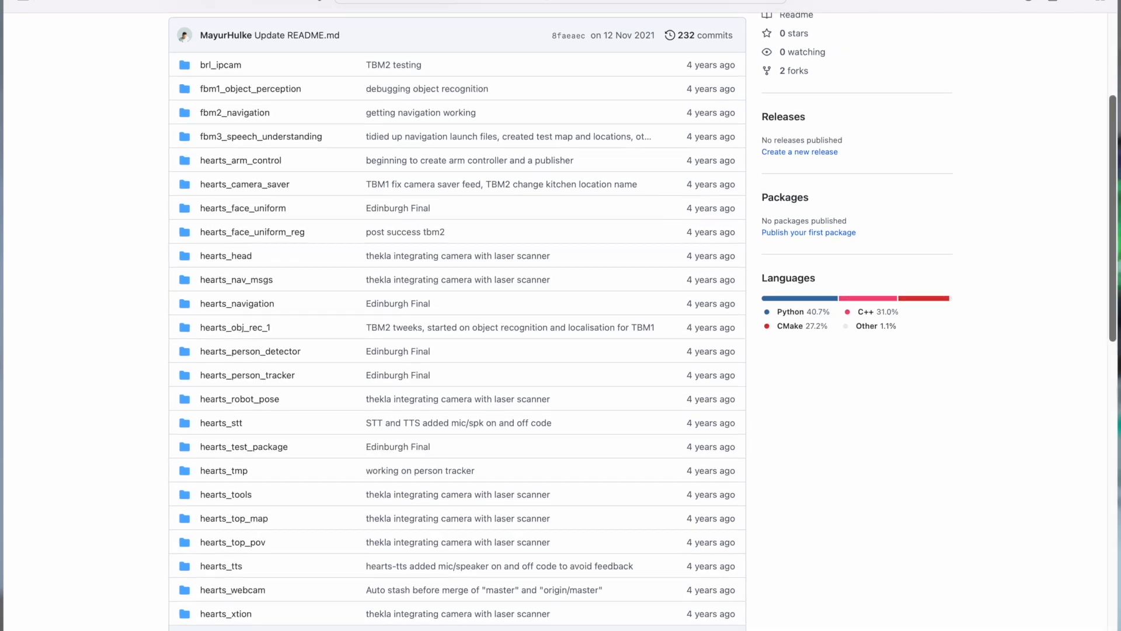
pyautogui.scroll(-3)
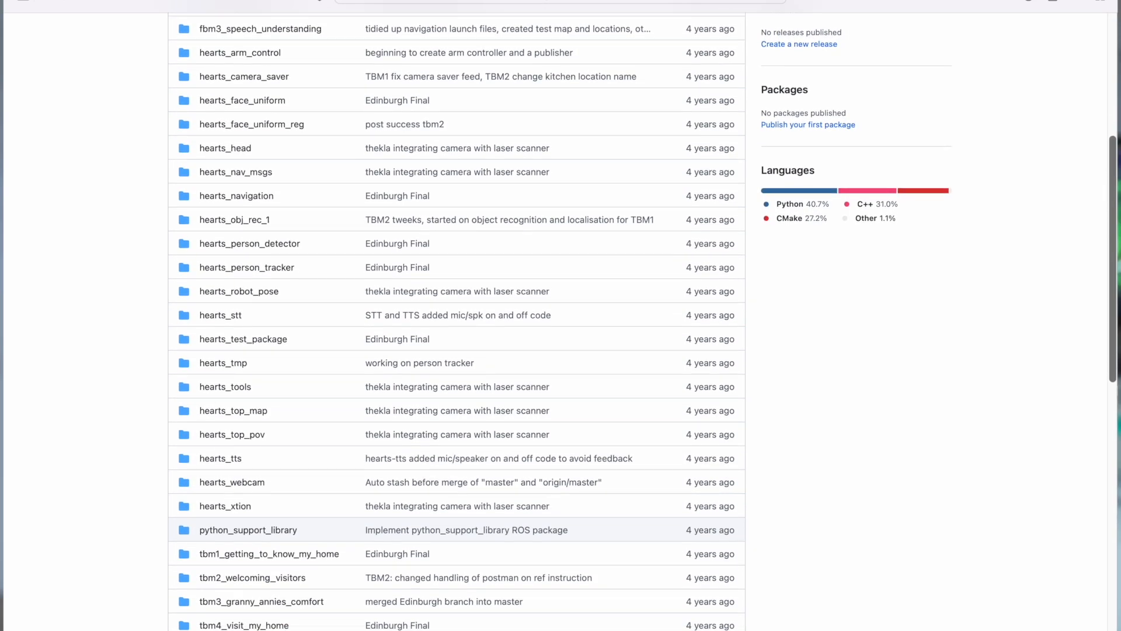
pyautogui.scroll(-3)
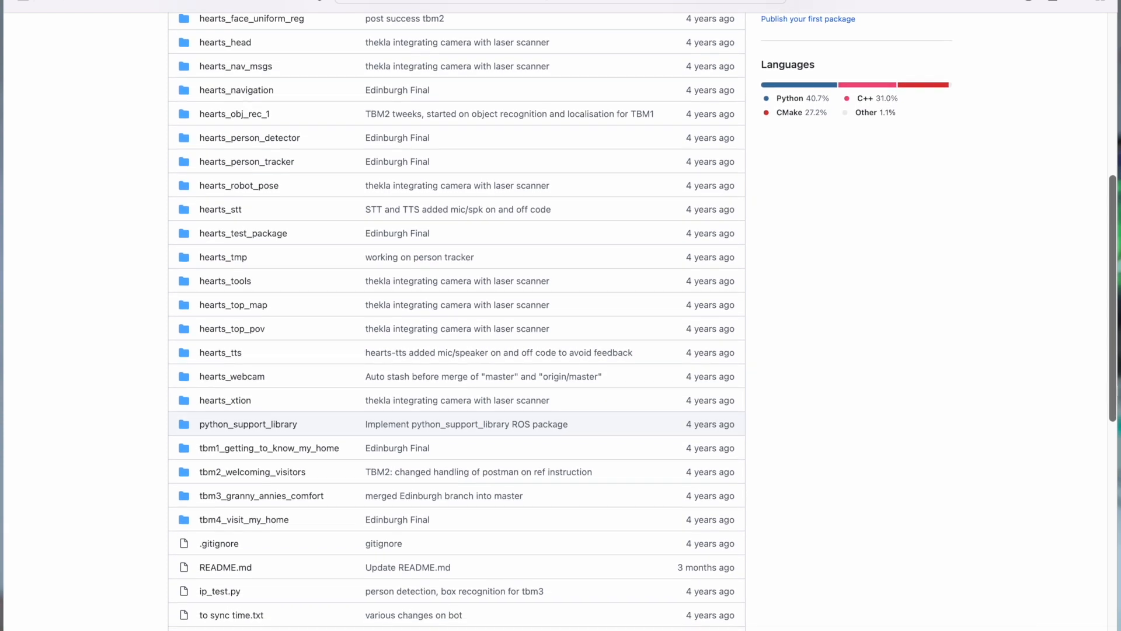
pyautogui.scroll(-3)
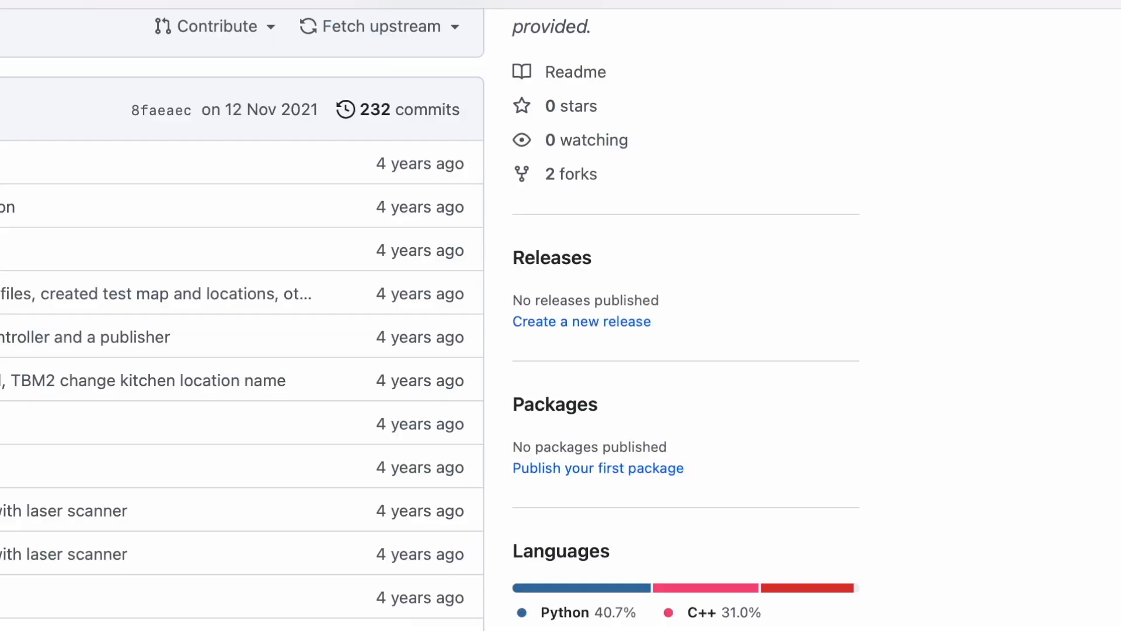
pyautogui.scroll(-3)
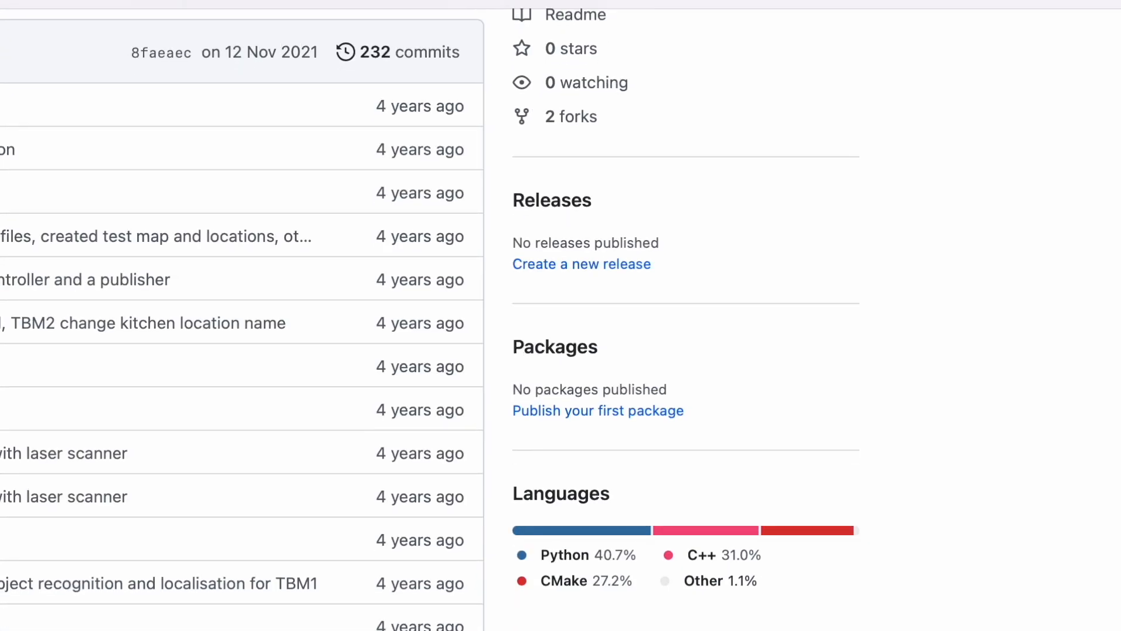
pyautogui.scroll(-3)
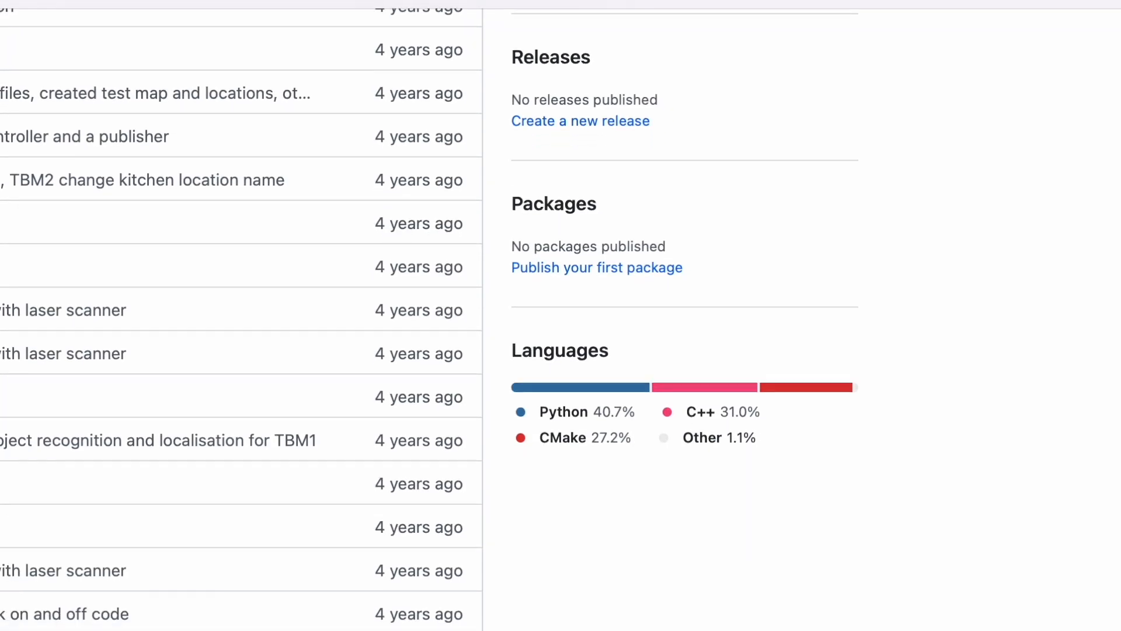
pyautogui.scroll(-3)
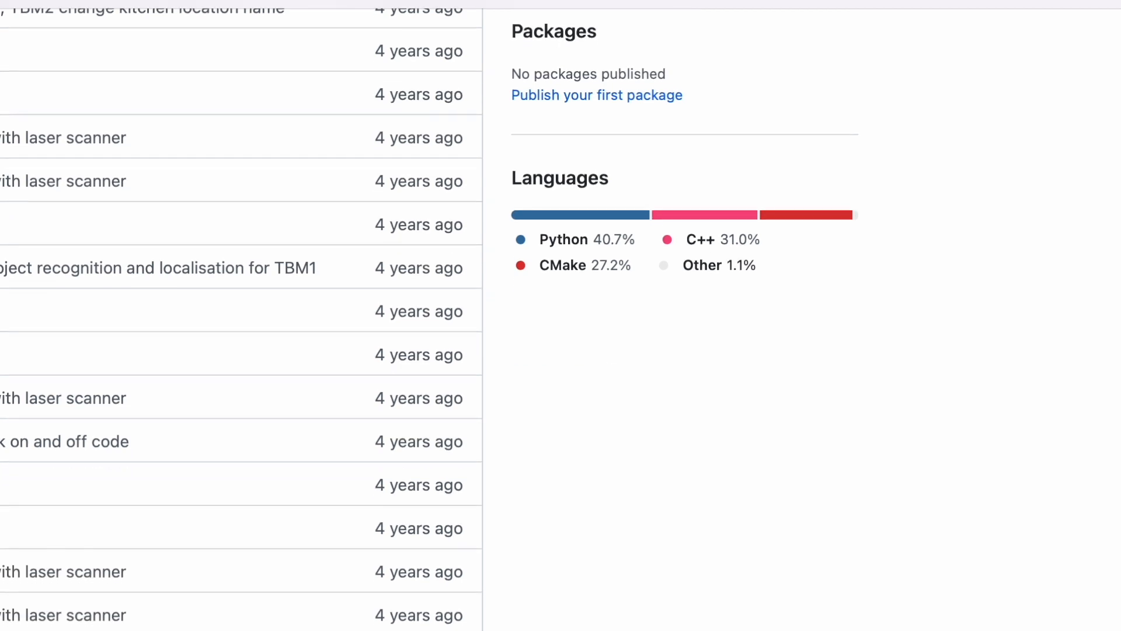